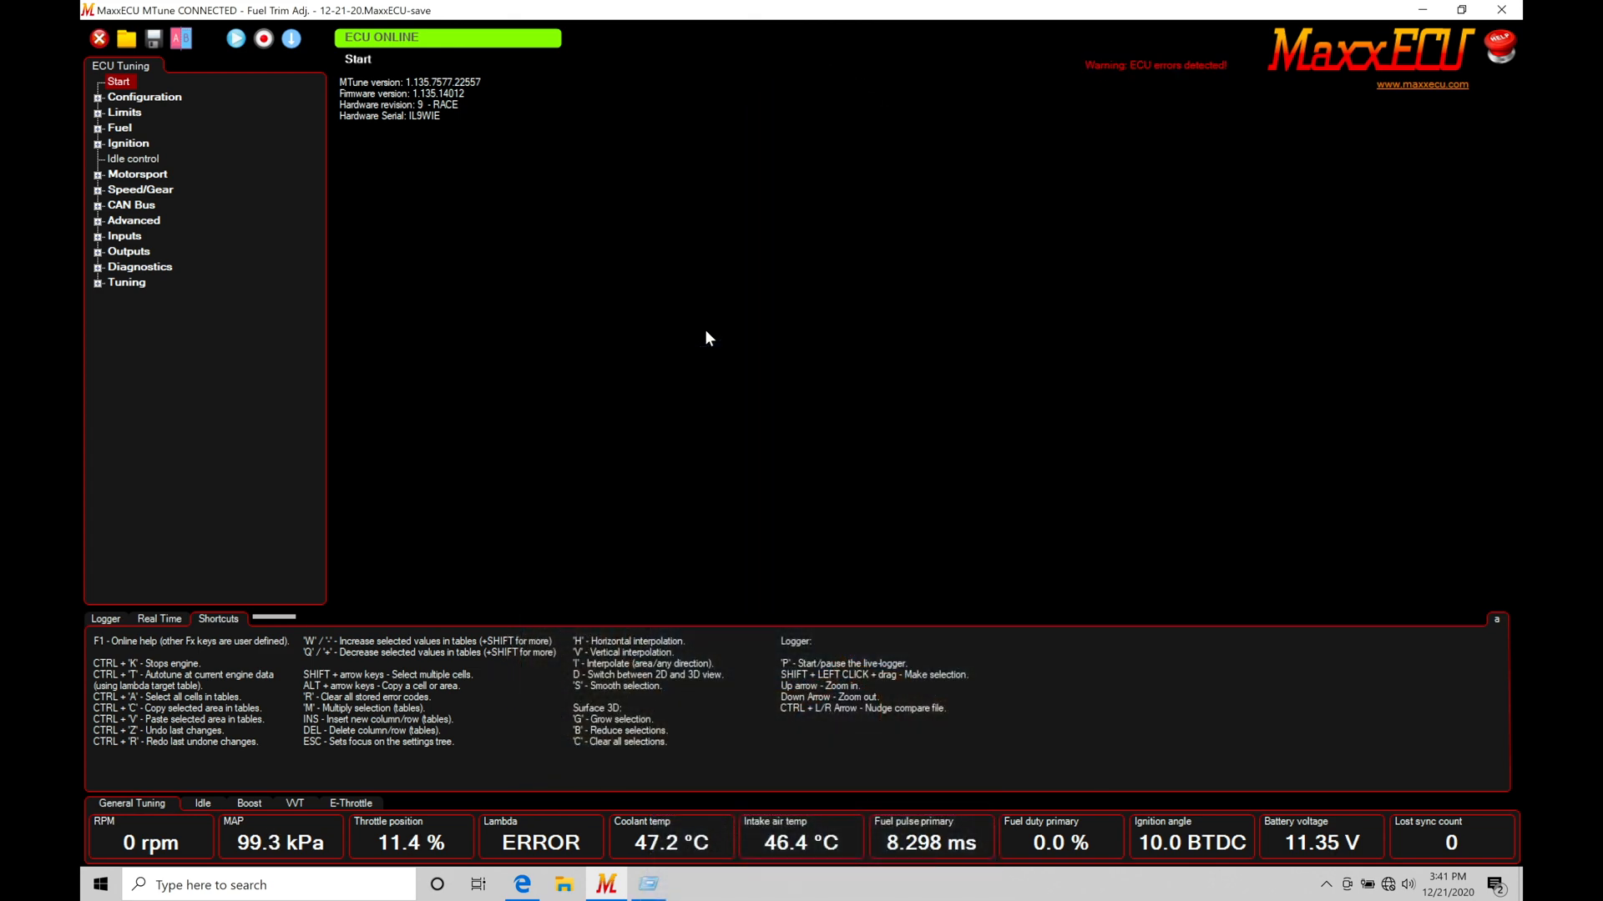
# Show the engine settings with engine type Piston 4-stroke and 300 rpm max crank RPM.
pyautogui.click(607, 103)
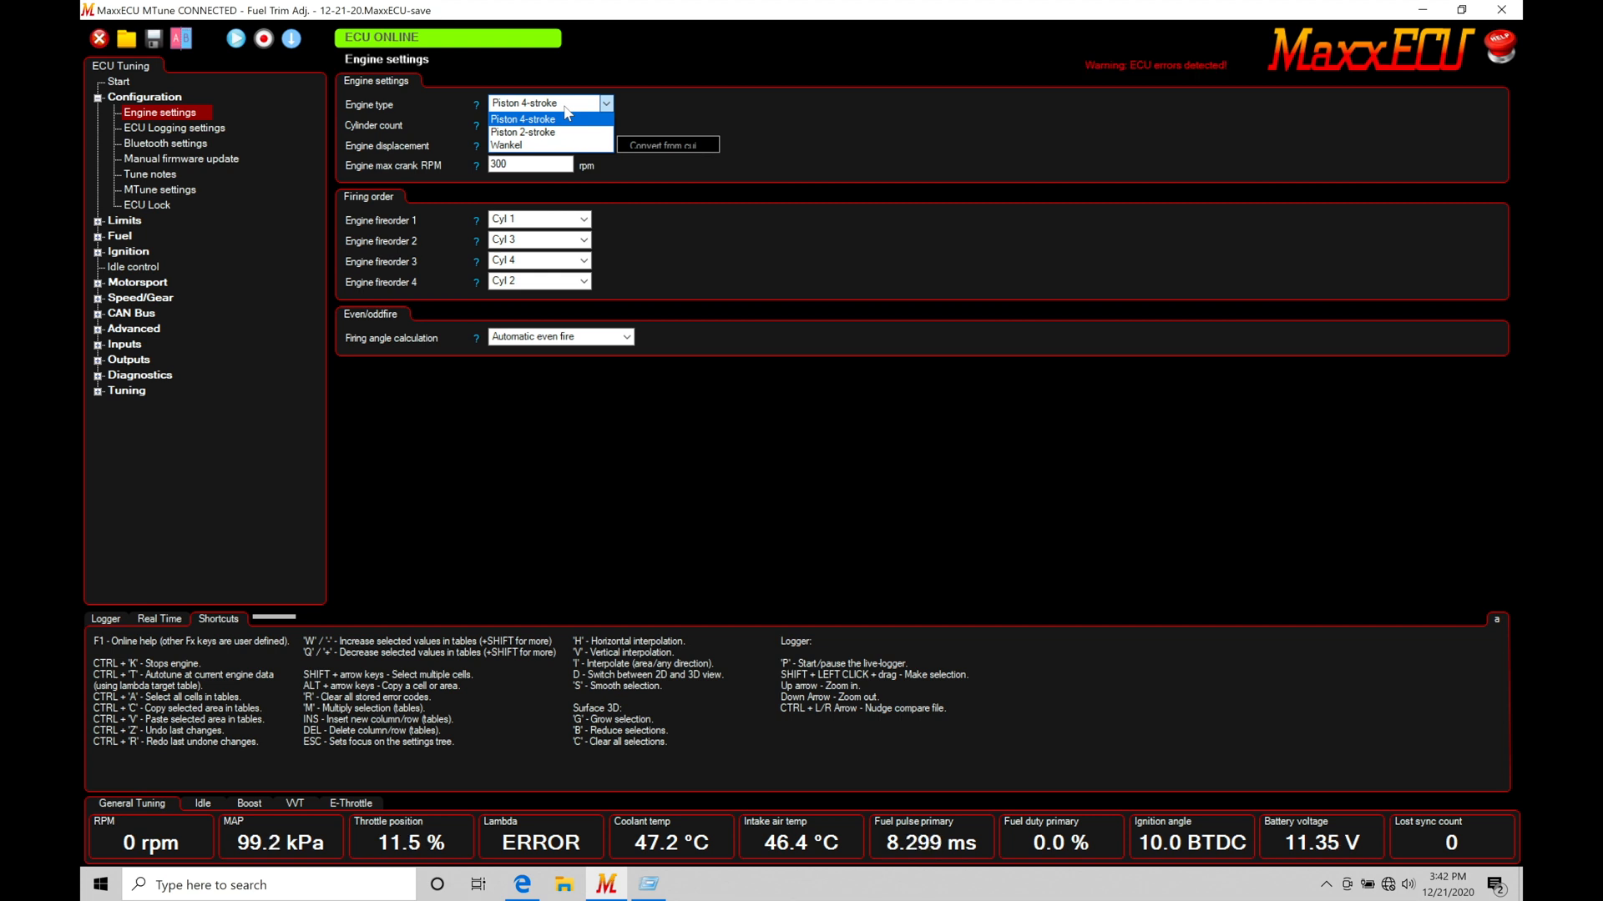
pyautogui.click(524, 119)
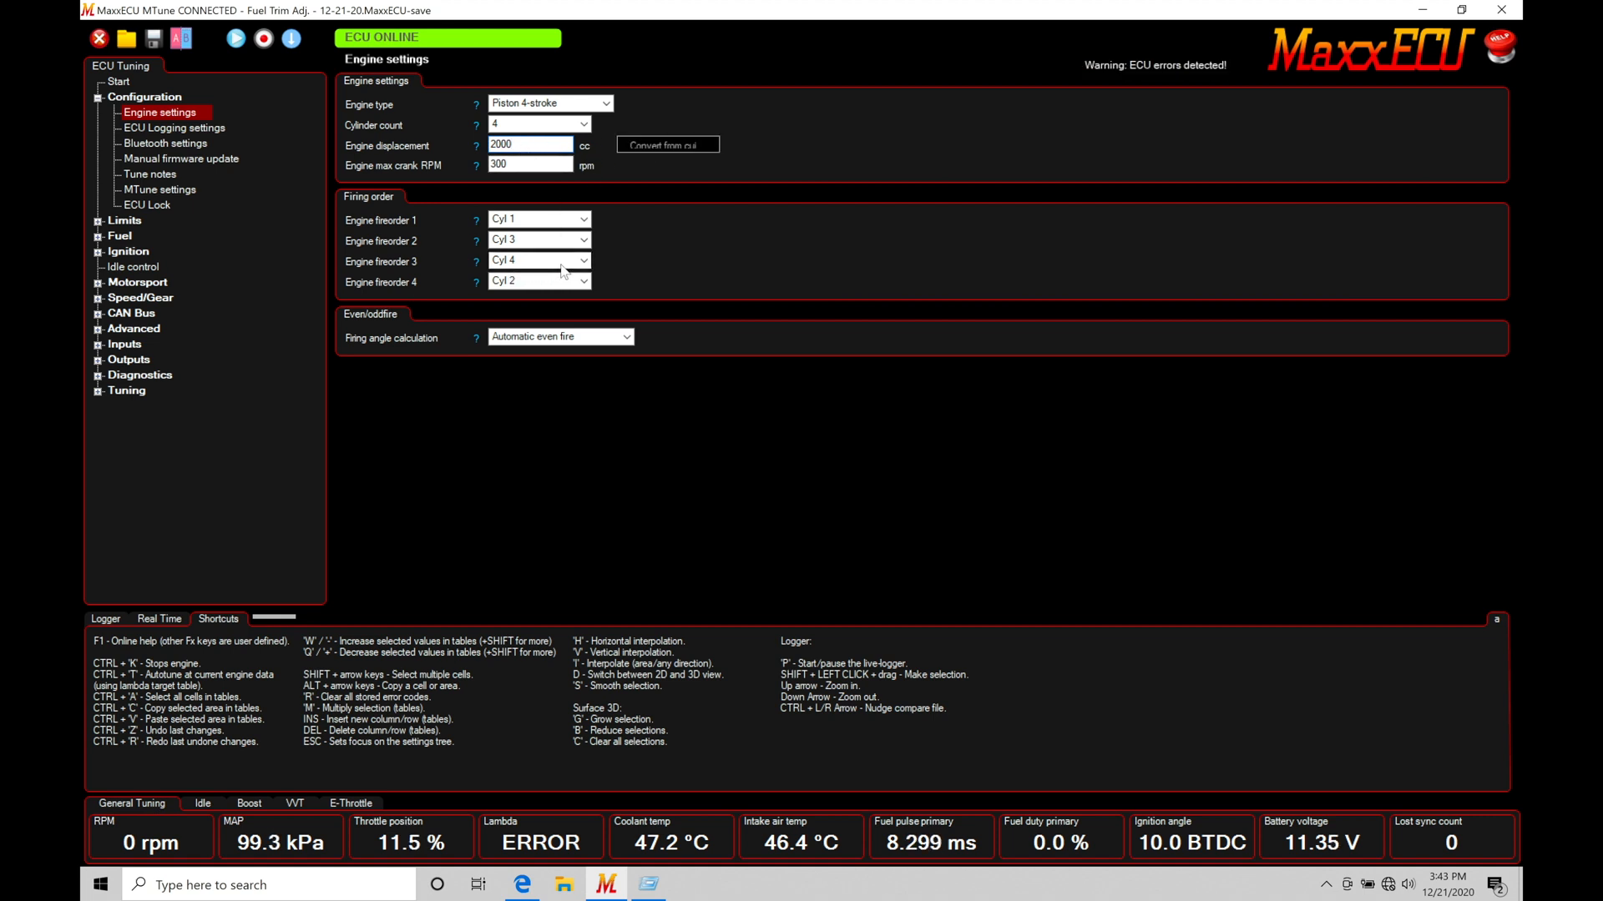
# Set the cylinder count to 4, keeping firing order Cyl 1, 3, 4, 2.
pyautogui.click(667, 145)
pyautogui.write('305')
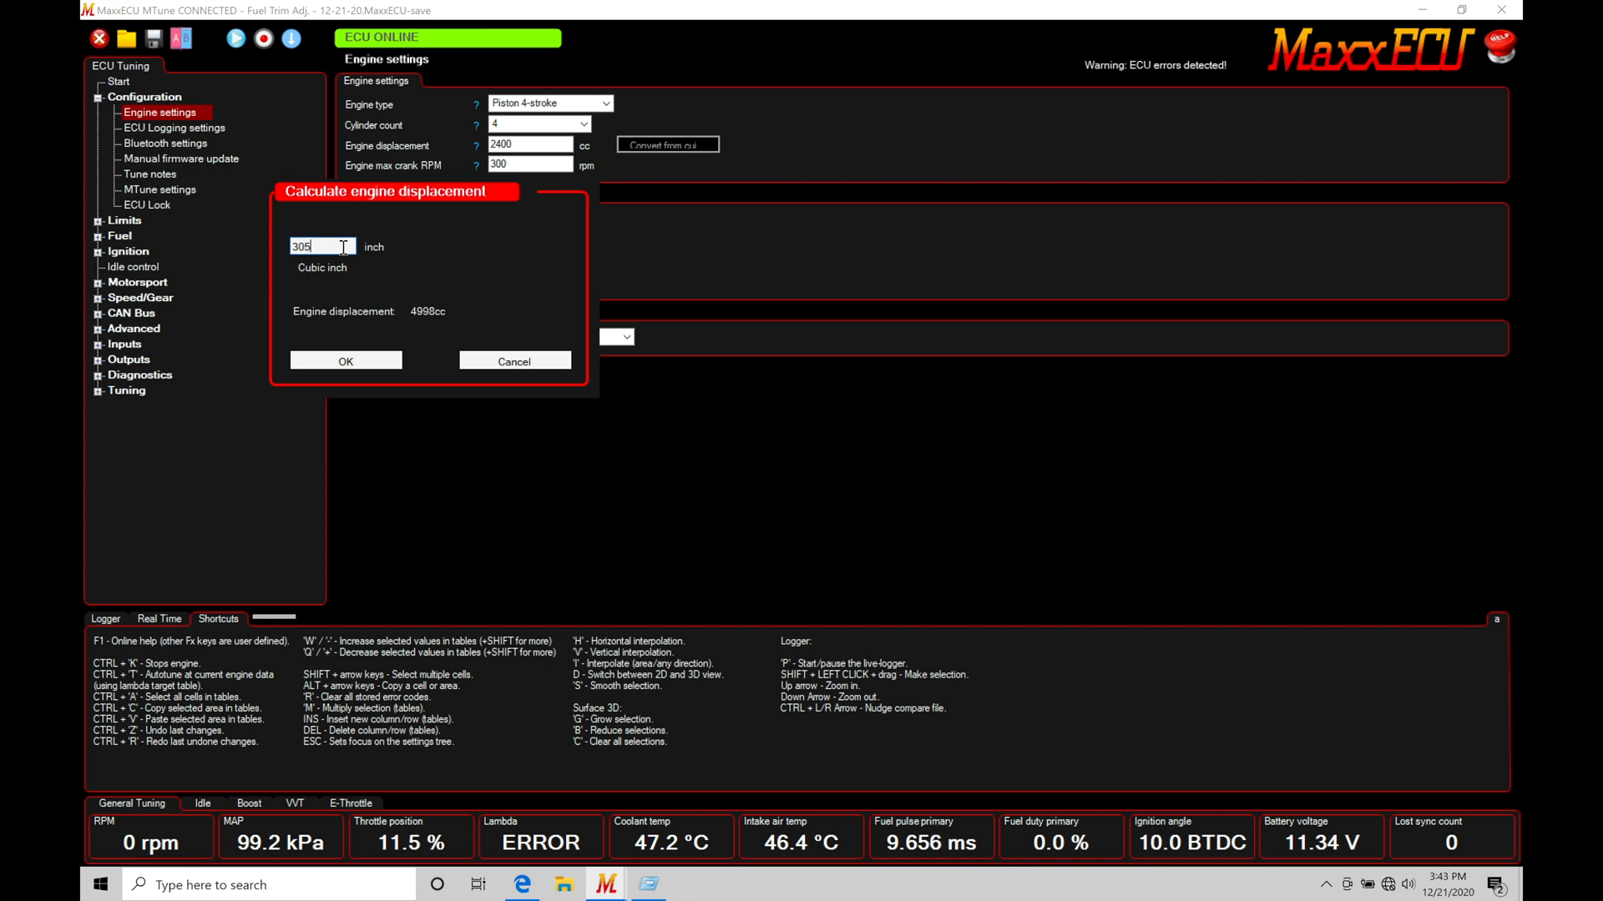
# Set engine displacement to 2400 cc and try the cubic-inch calculator.
pyautogui.click(514, 361)
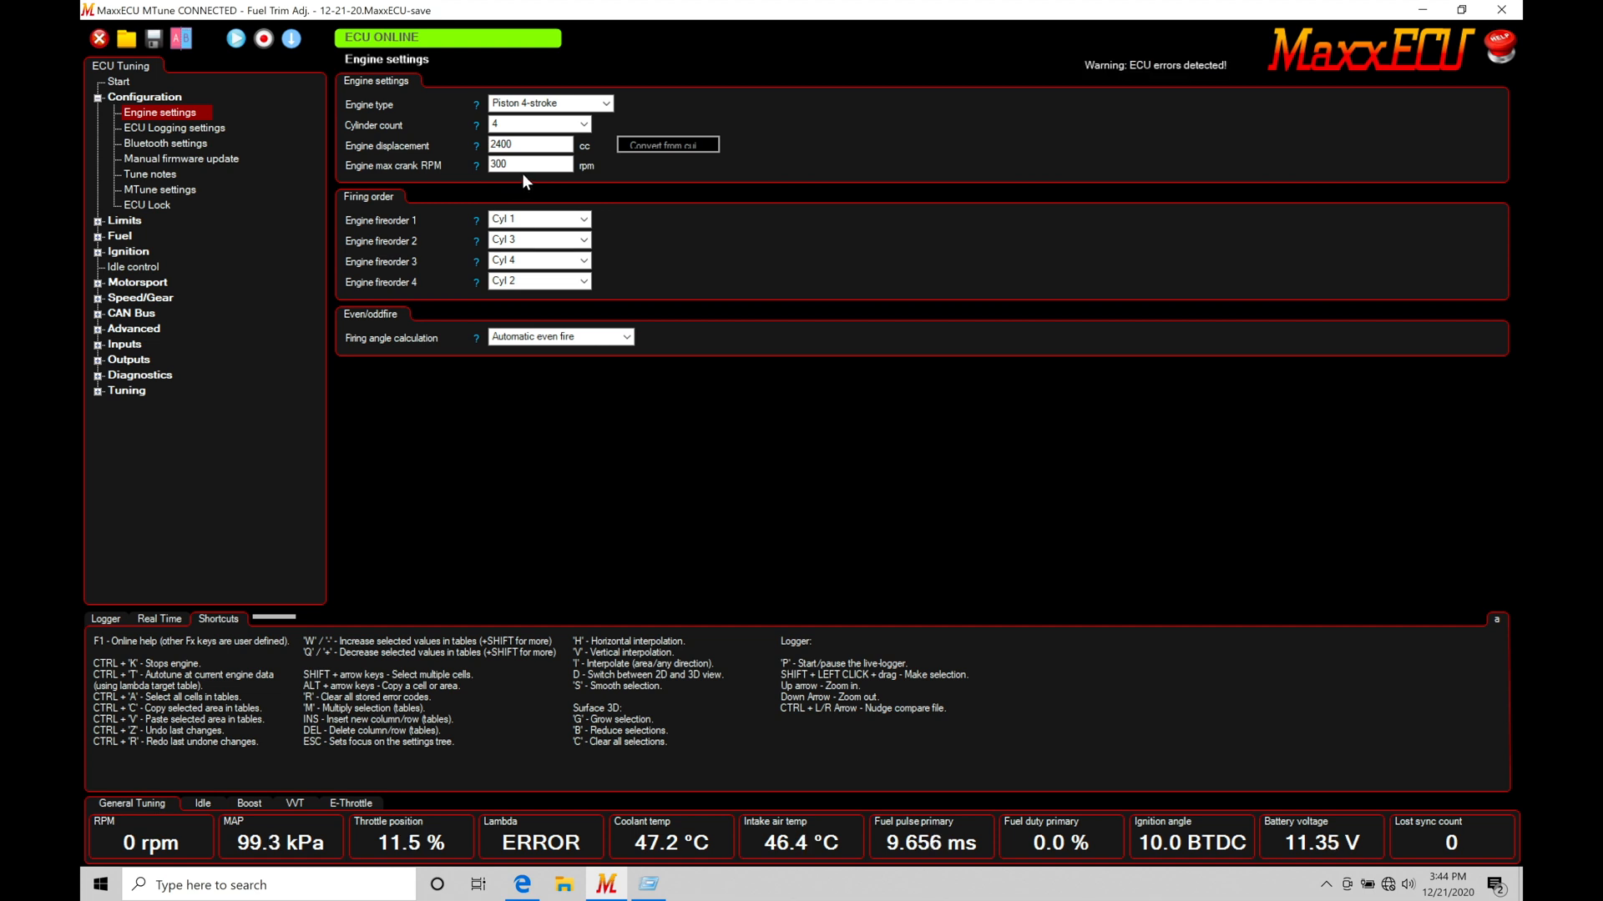